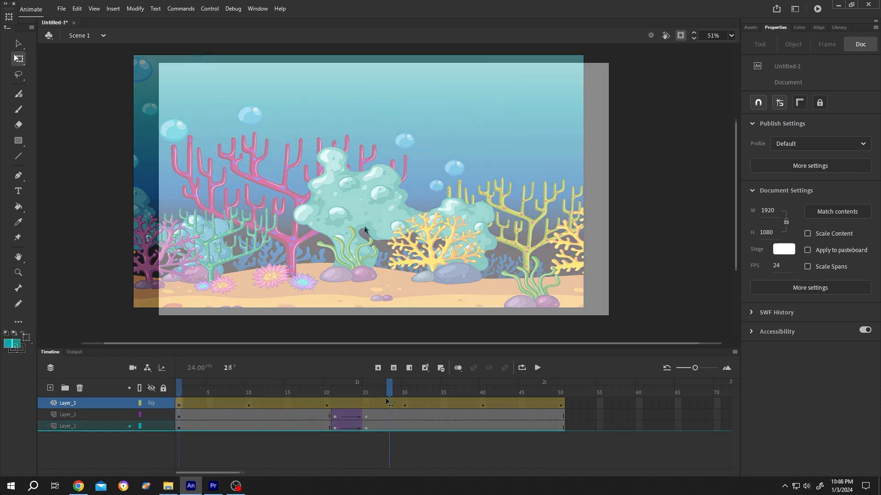
- Start a new blank 1920×1080 document with a single empty layer
{"action": "left_click", "coordinate": [61, 8]}
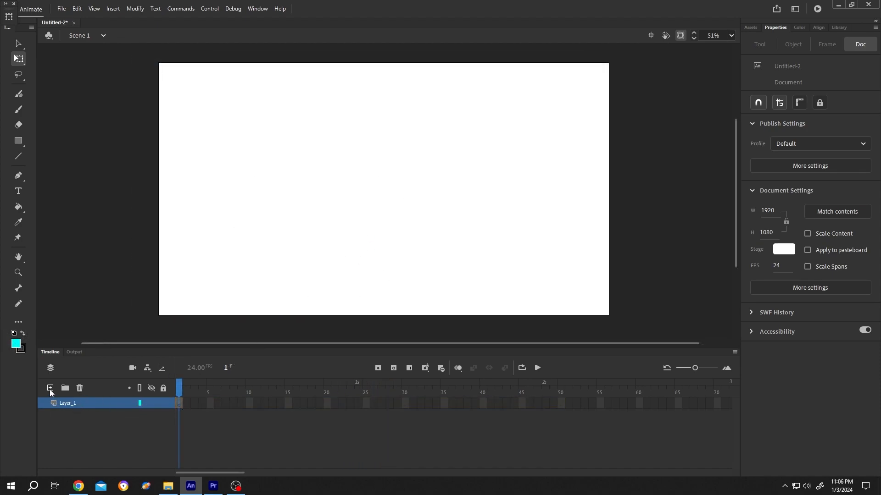
- Add a second timeline layer so the document has BG1 and BG2
{"action": "left_click", "coordinate": [49, 388]}
{"action": "type", "text": "BG1"}
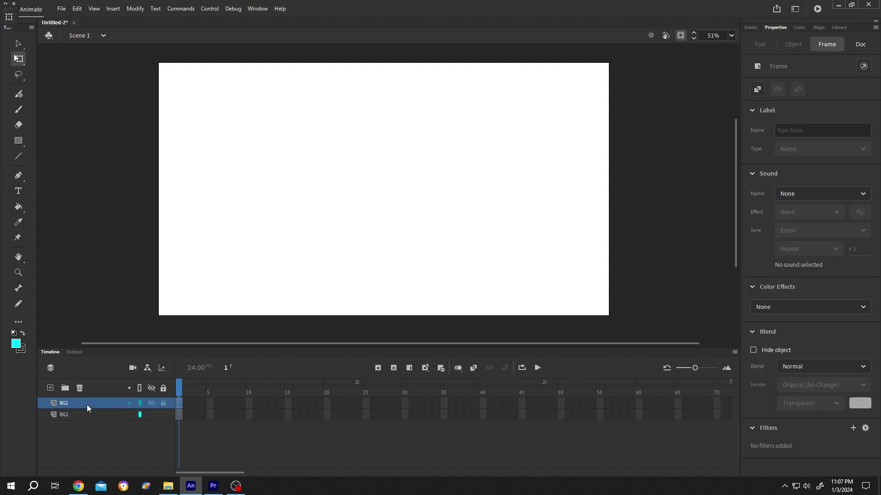
- Import the silhouette underwater scene image onto the stage on layer BG1
{"action": "left_click", "coordinate": [60, 8]}
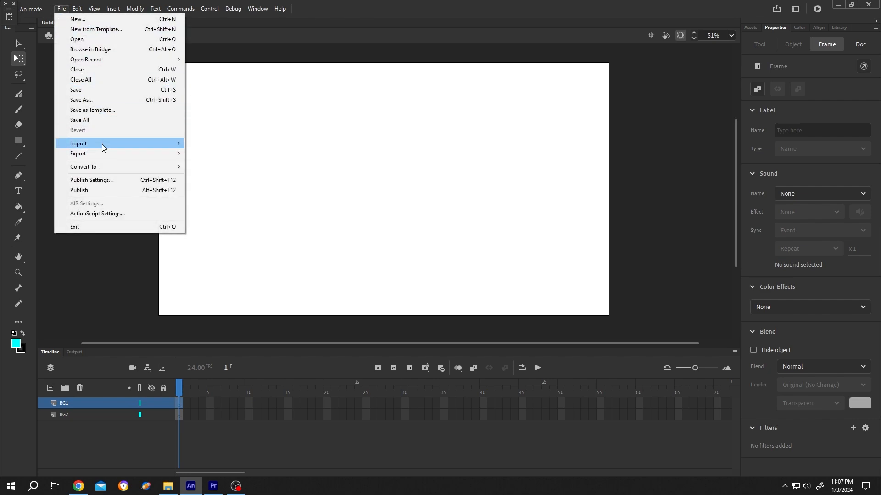
{"action": "left_click", "coordinate": [79, 144]}
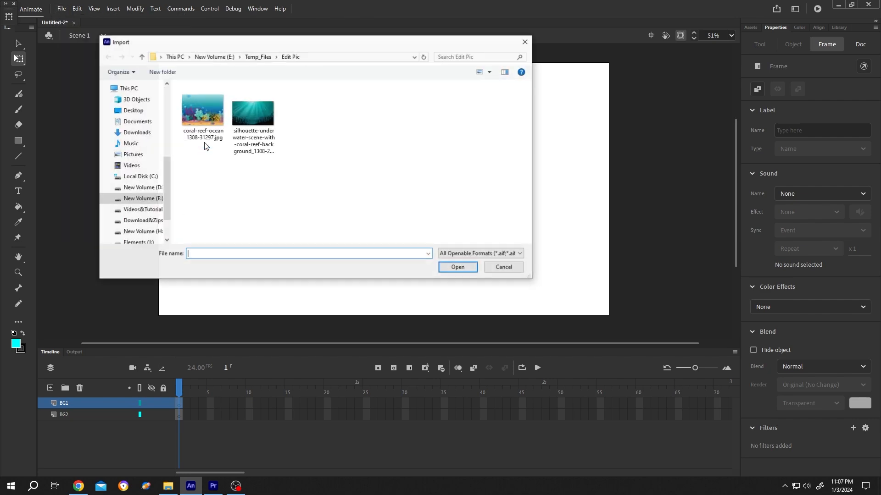
{"action": "left_click", "coordinate": [254, 111]}
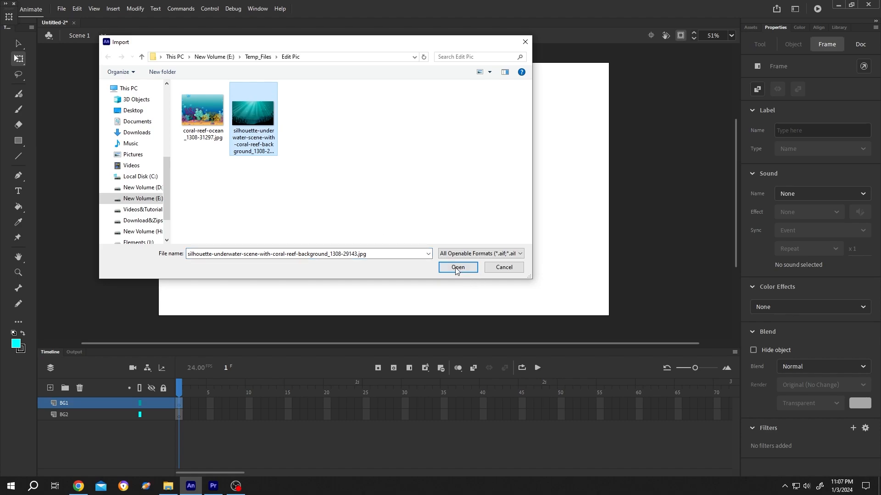
{"action": "left_click", "coordinate": [457, 267]}
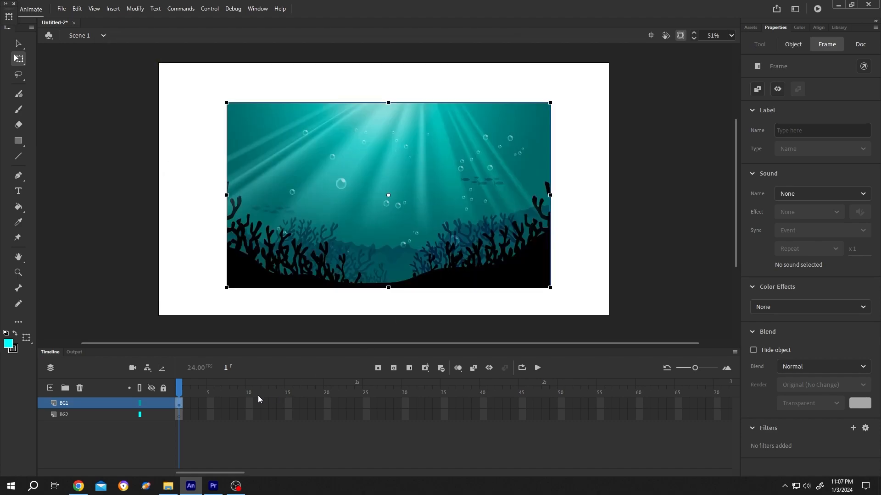
- Import the coral reef image onto the stage on layer BG2
{"action": "left_click", "coordinate": [60, 8]}
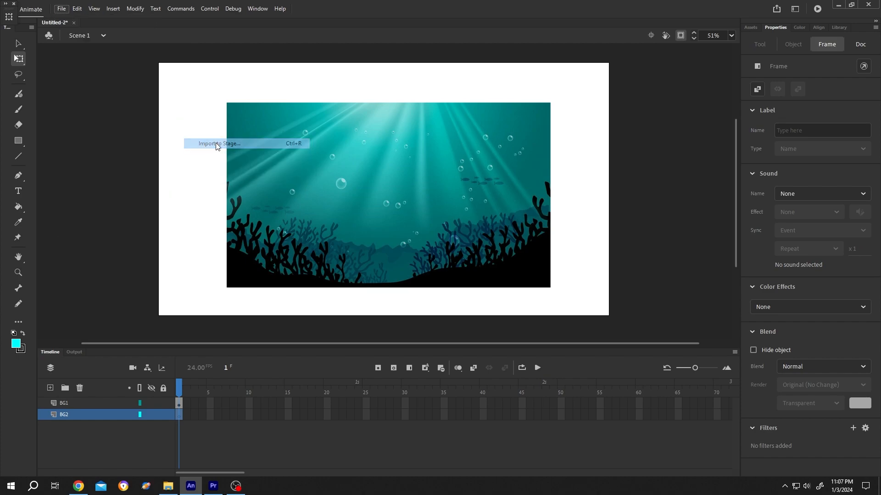
{"action": "left_click", "coordinate": [218, 143]}
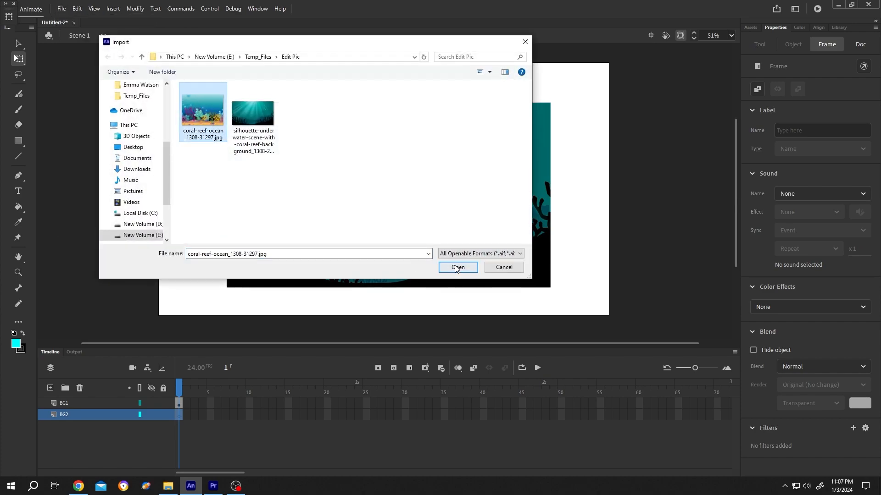
{"action": "left_click", "coordinate": [457, 266]}
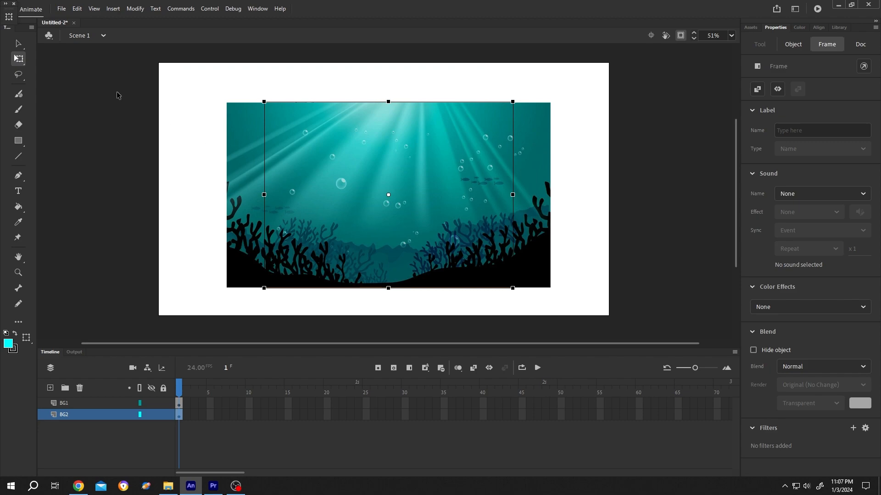
{"action": "mouse_move", "coordinate": [19, 58]}
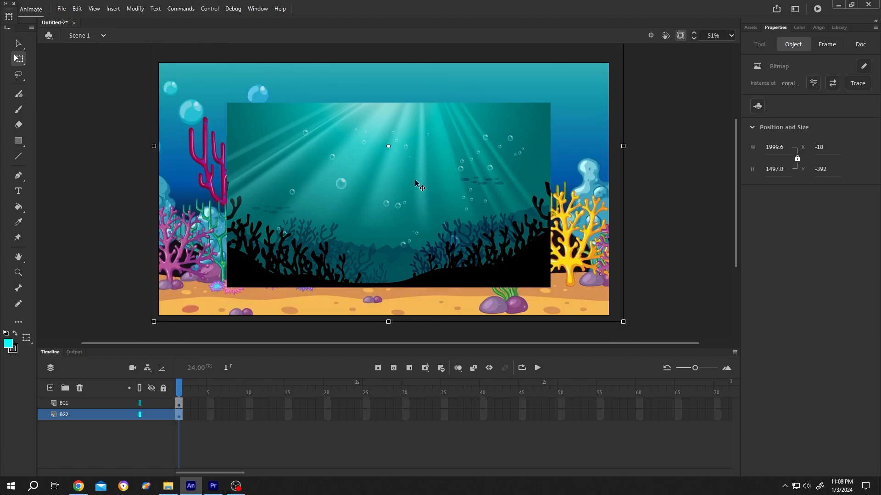
- Scale the silhouette image on BG1 up until it covers the whole stage
{"action": "left_click", "coordinate": [63, 404]}
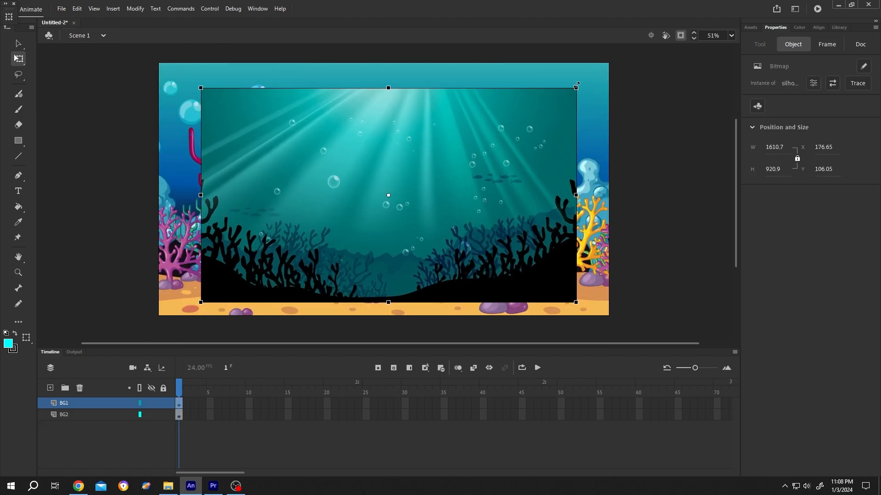
{"action": "left_click_drag", "start_coordinate": [201, 88], "coordinate": [150, 60]}
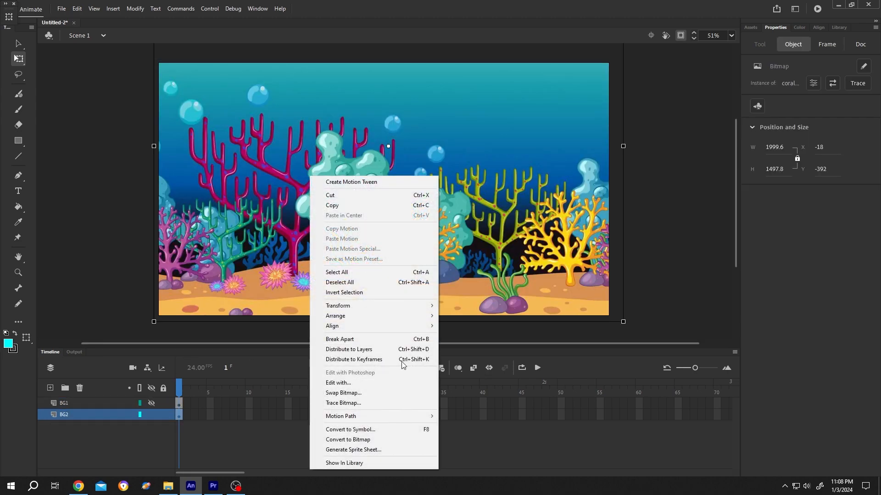
{"action": "mouse_move", "coordinate": [350, 430]}
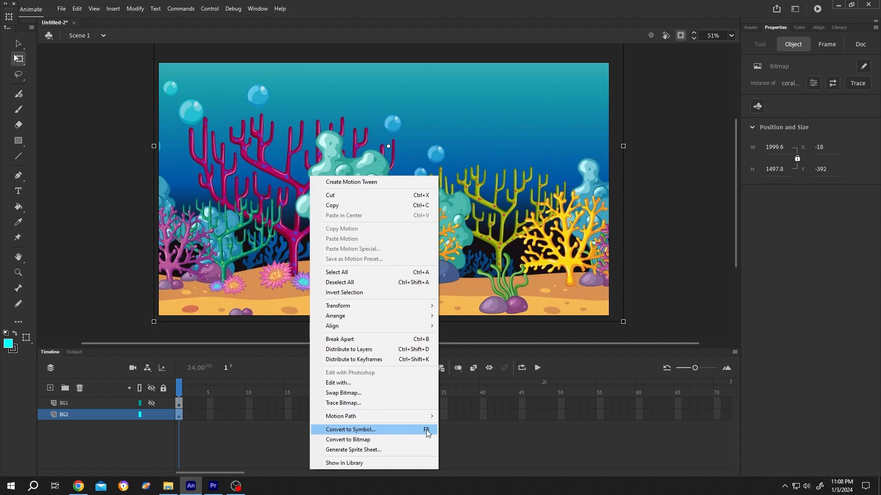
- Convert the coral reef image into a graphic symbol named BG2
{"action": "left_click", "coordinate": [350, 430]}
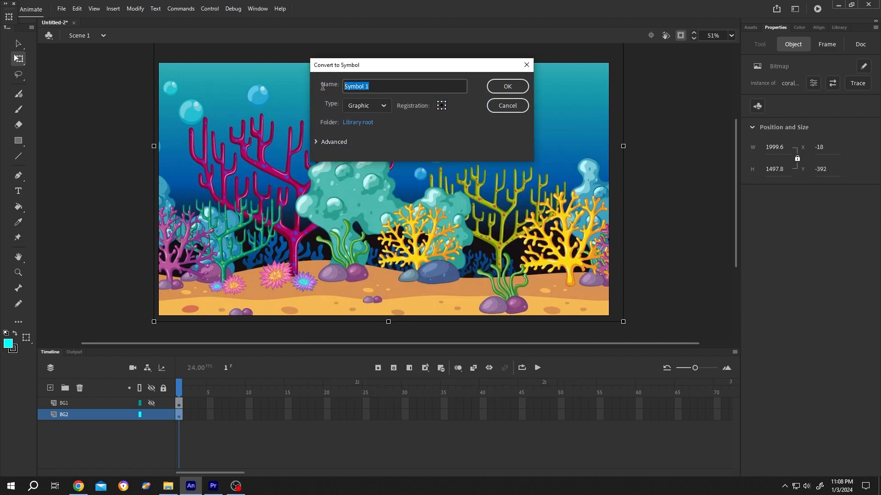
{"action": "type", "text": "BG2"}
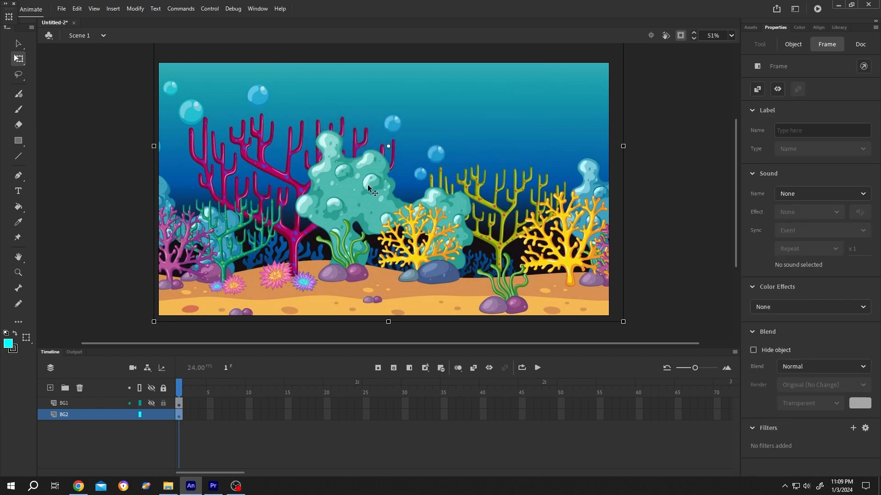
{"action": "left_click", "coordinate": [150, 404]}
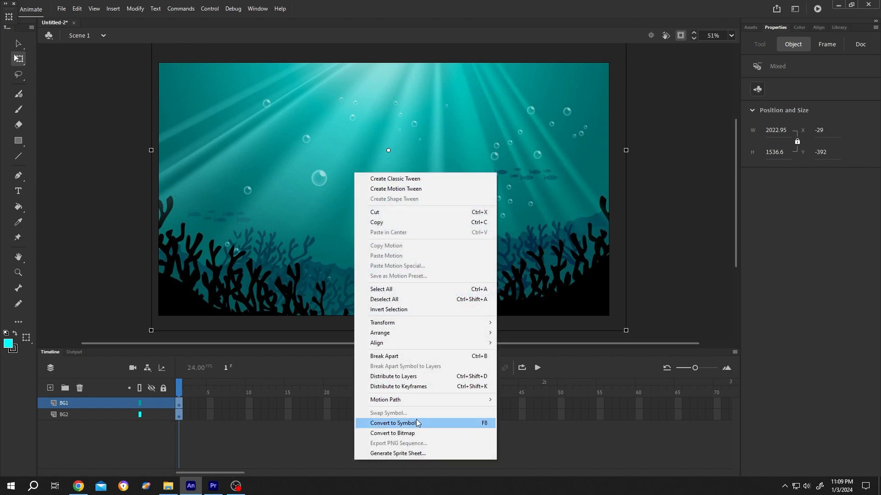
- Convert the silhouette image into a graphic symbol named BG1
{"action": "left_click", "coordinate": [395, 423]}
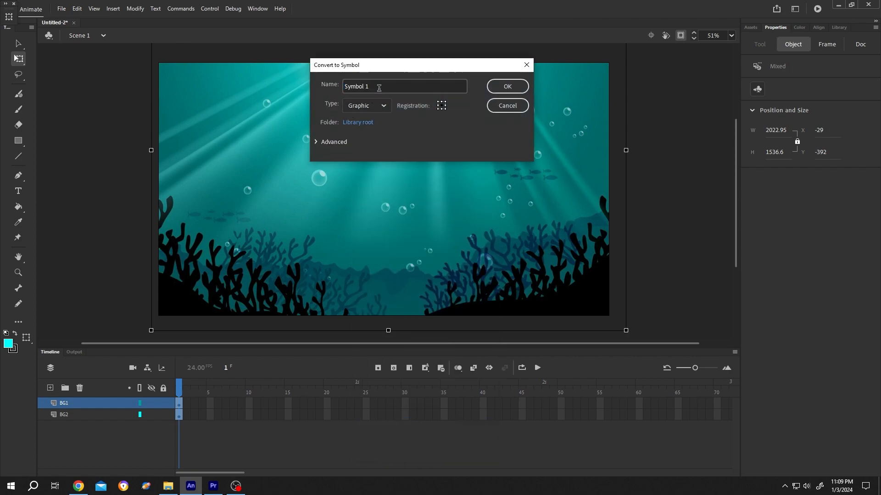
{"action": "type", "text": "BG1"}
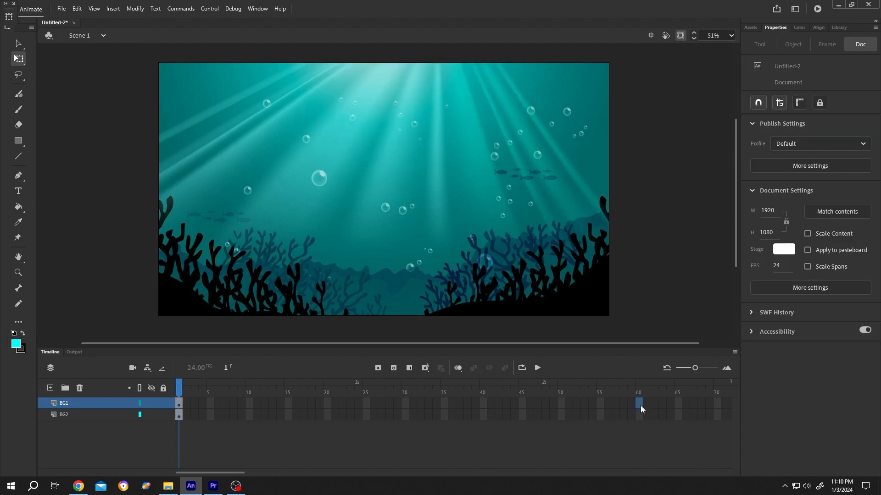
- Insert frames with F5 so BG1 and BG2 both last through frame 60
{"action": "key", "text": "f5"}
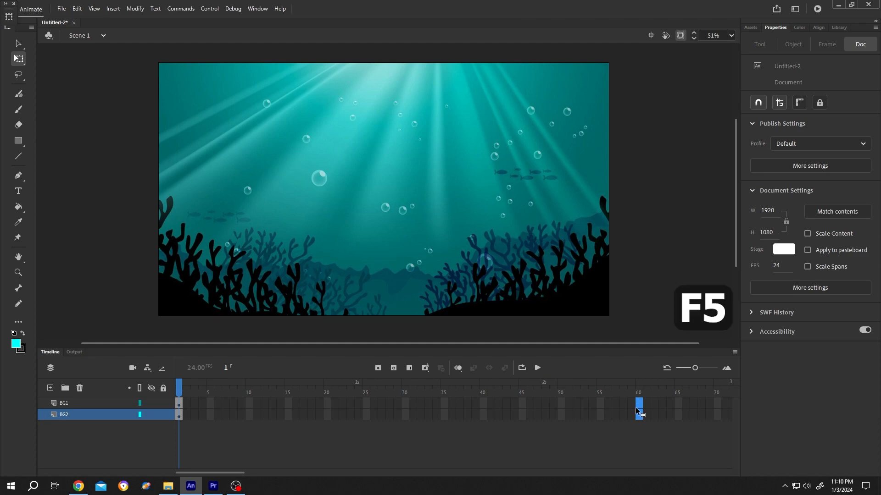
{"action": "key", "text": "f5"}
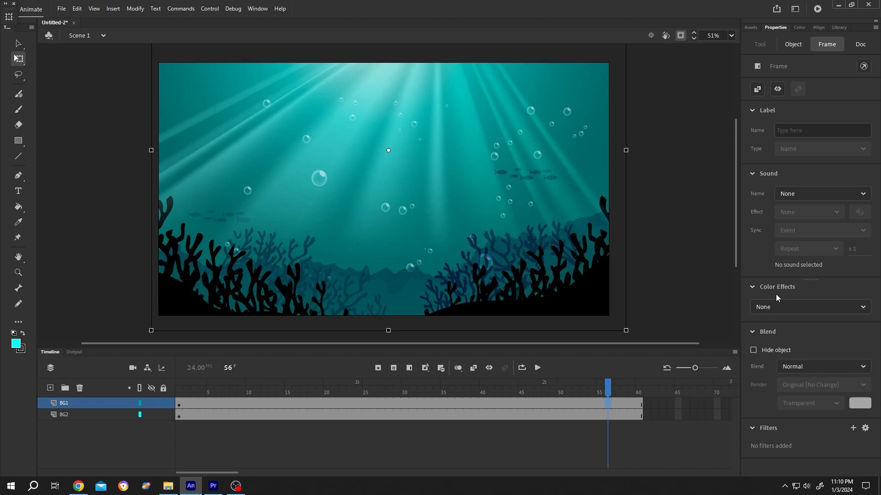
- Apply an Alpha colour effect at 100% to both the BG1 and BG2 symbols
{"action": "left_click", "coordinate": [863, 306]}
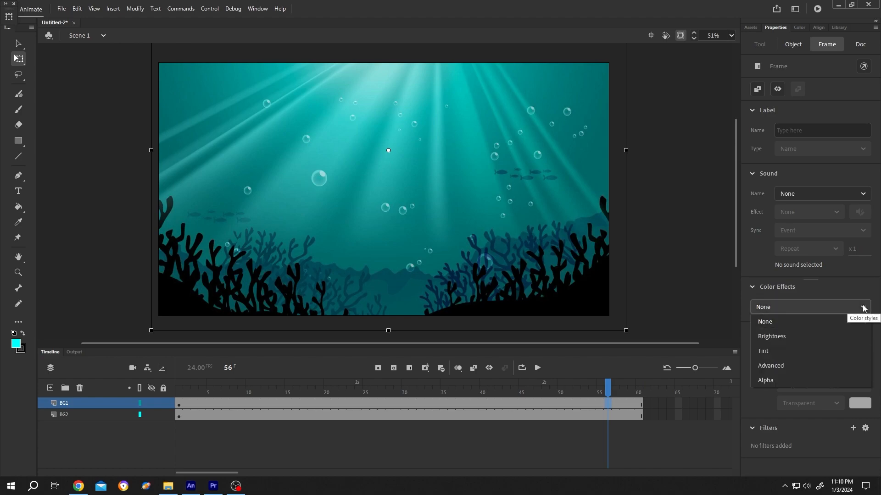
{"action": "left_click", "coordinate": [765, 380]}
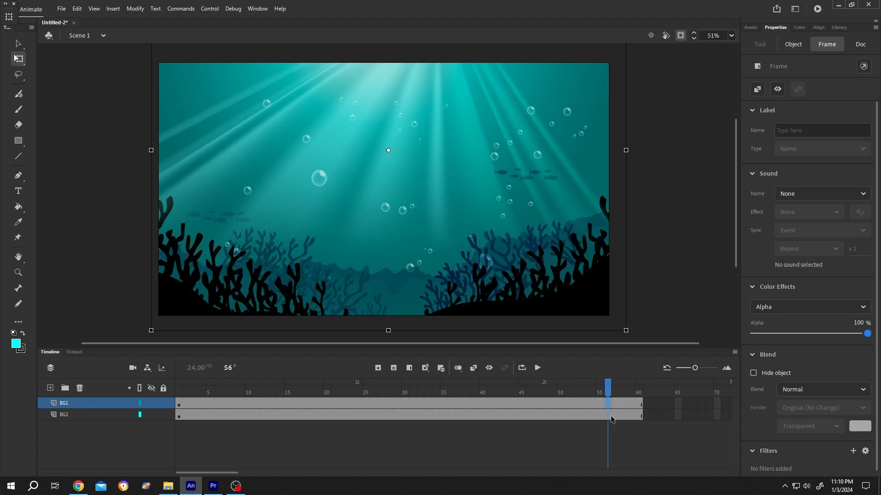
{"action": "left_click", "coordinate": [809, 306]}
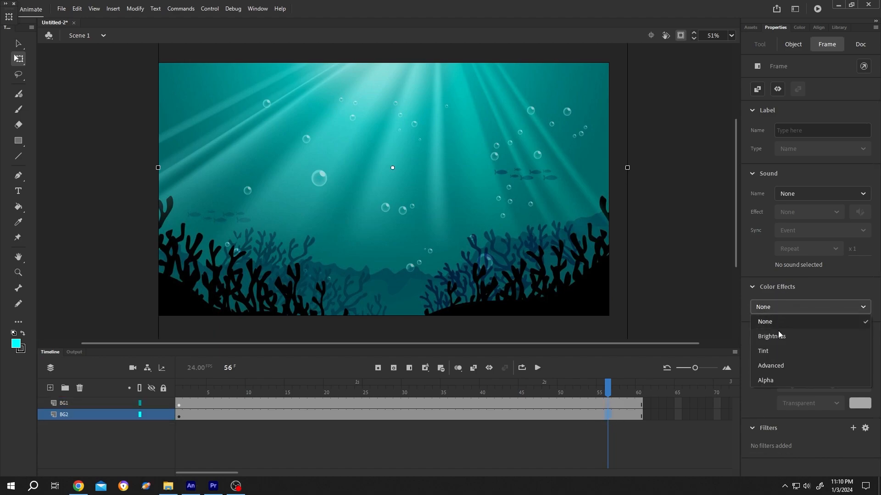
{"action": "left_click", "coordinate": [765, 379]}
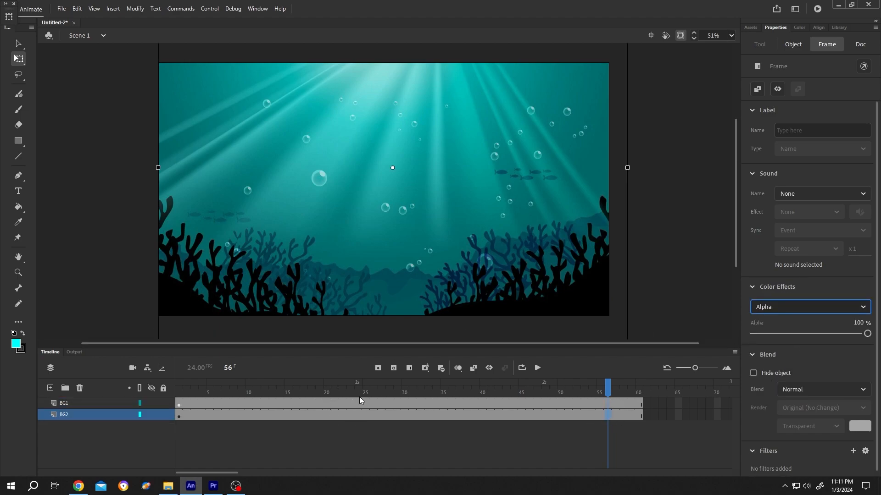
{"action": "left_click", "coordinate": [366, 392]}
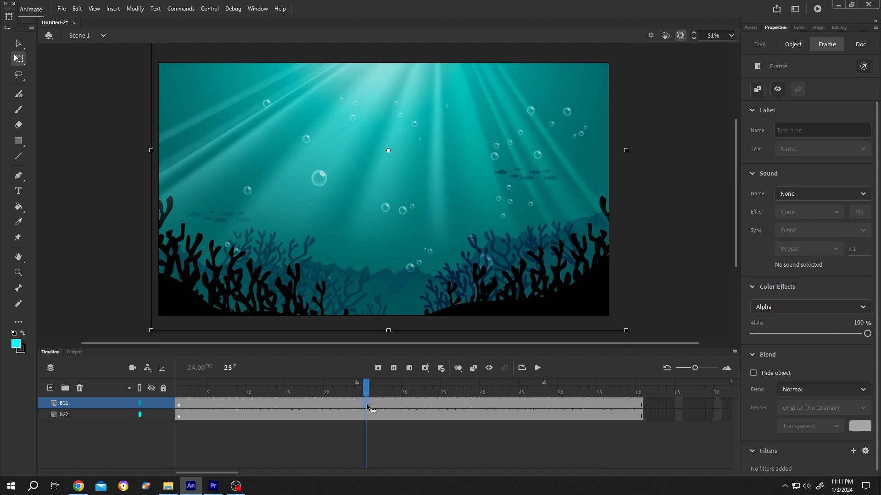
- Insert F6 keyframes at frames 25 and 32 on both BG1 and BG2
{"action": "key", "text": "F6"}
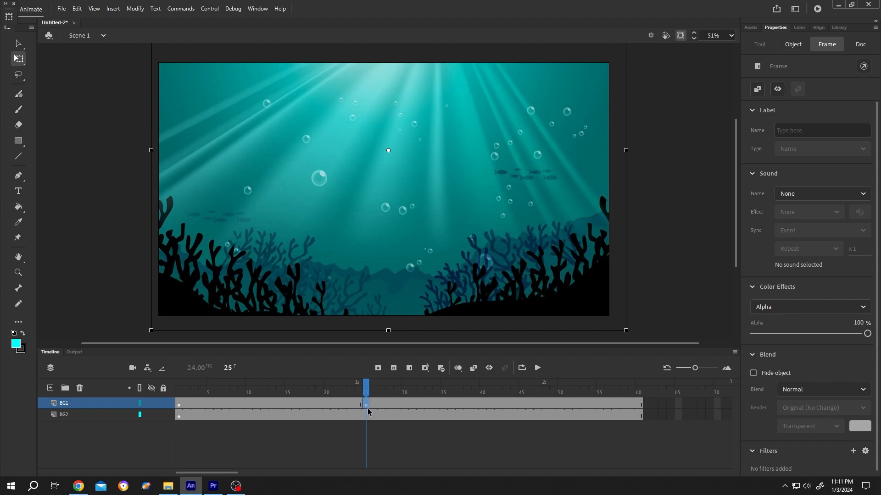
{"action": "key", "text": "f6"}
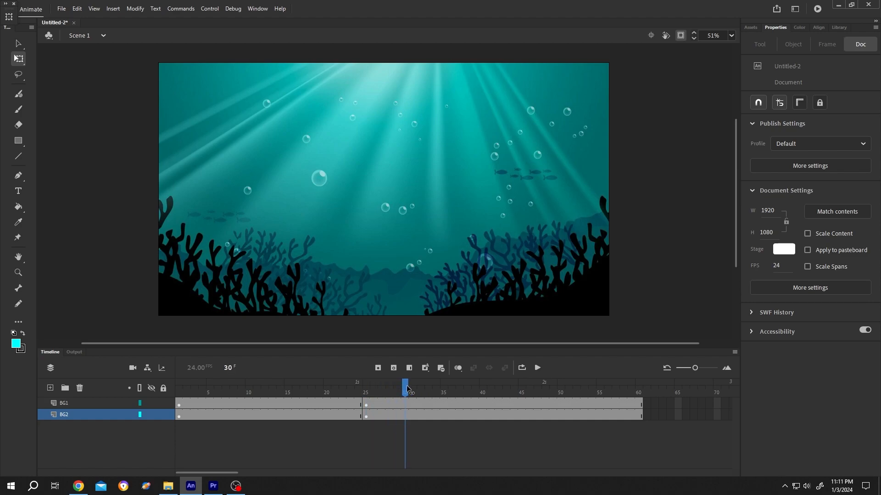
{"action": "left_click", "coordinate": [420, 387]}
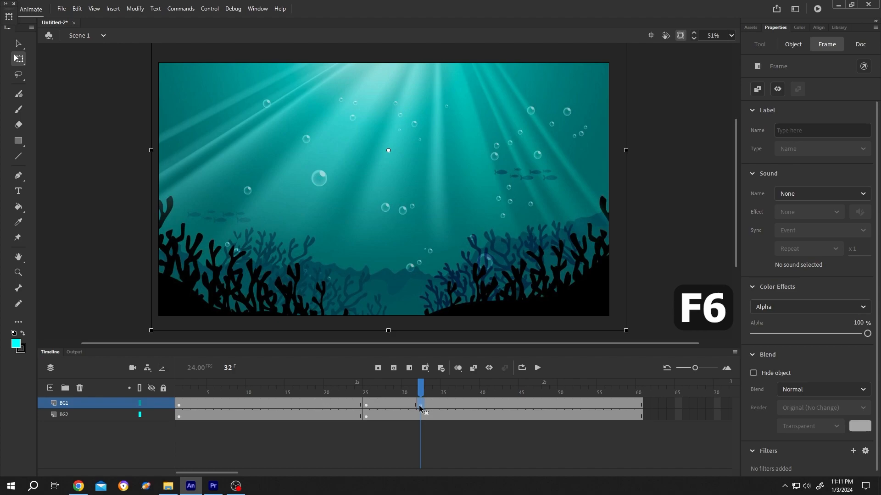
{"action": "left_click", "coordinate": [64, 414]}
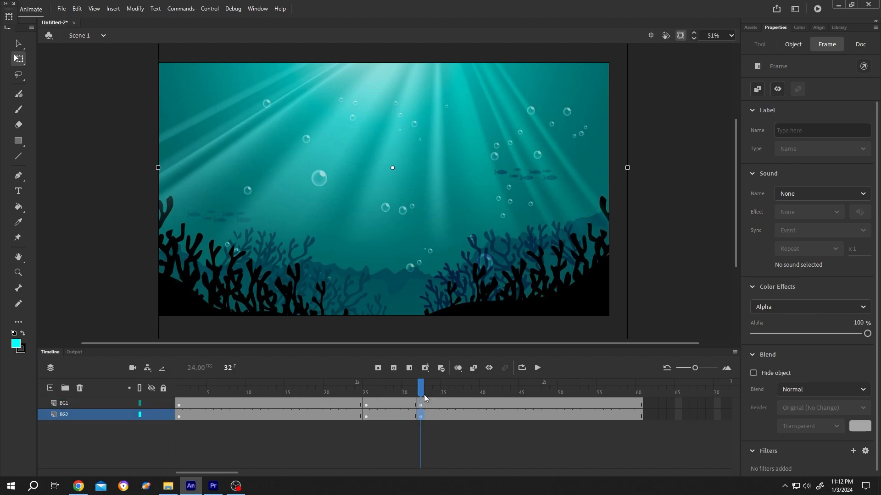
- Set Alpha to 0% on BG1 at frame 32 and on BG2 at frame 25
{"action": "left_click", "coordinate": [63, 403]}
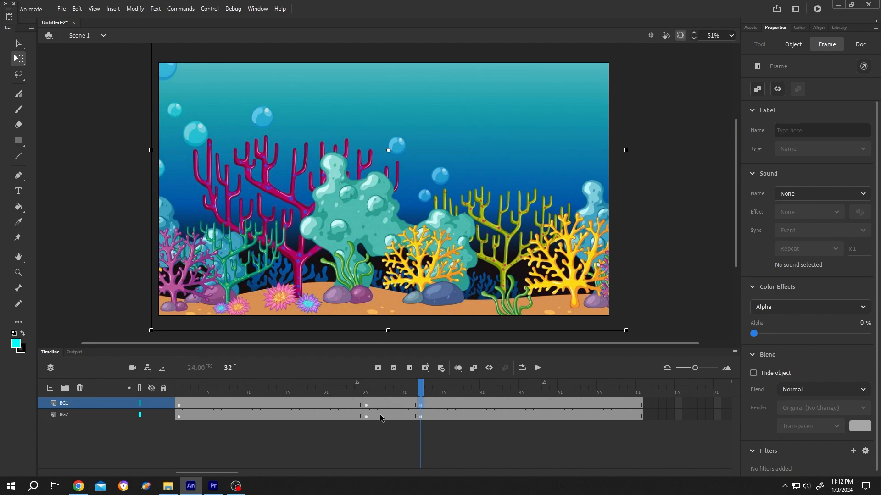
{"action": "left_click", "coordinate": [366, 418]}
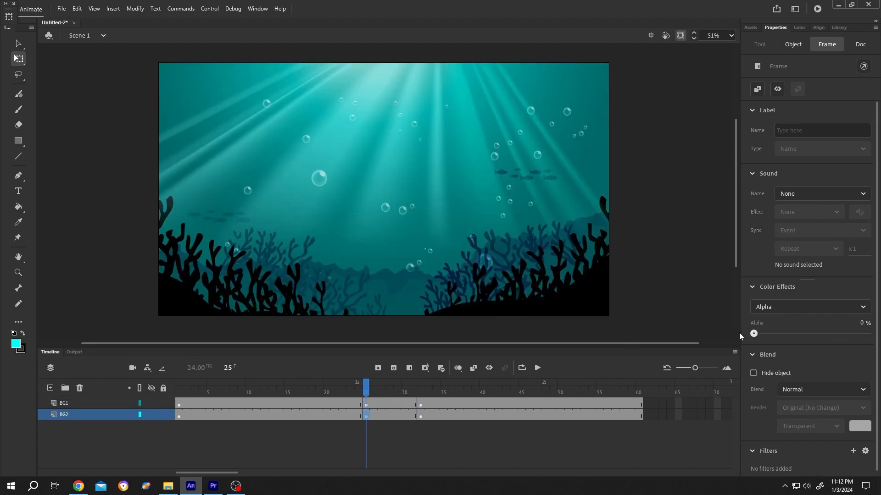
- Create classic tweens from frame 25 to 32 on BG2 and BG1 for the dissolve
{"action": "right_click", "coordinate": [380, 415]}
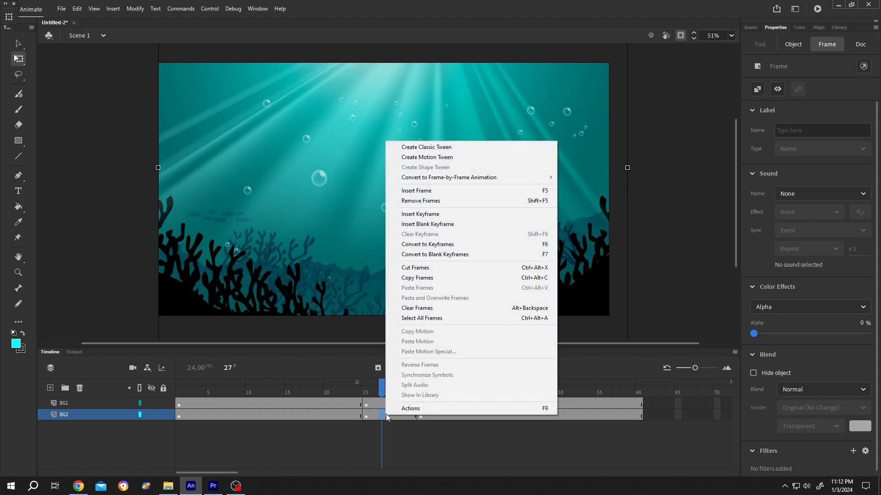
{"action": "left_click", "coordinate": [426, 147]}
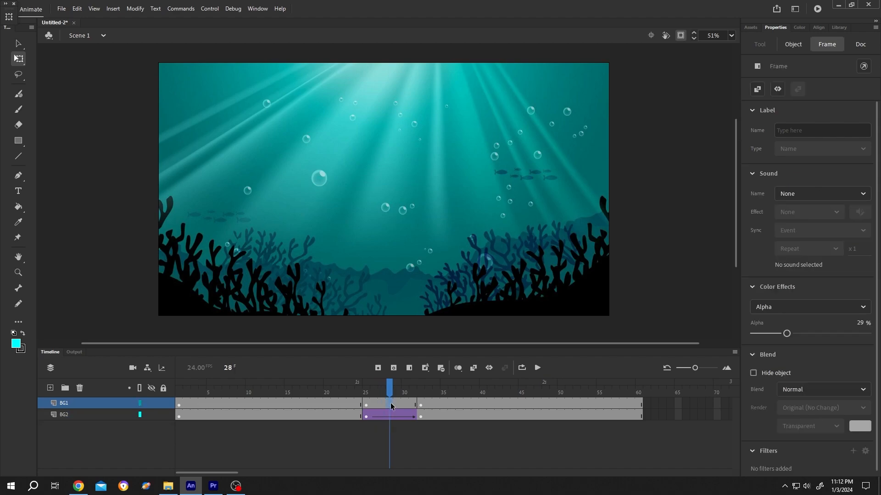
{"action": "right_click", "coordinate": [392, 407]}
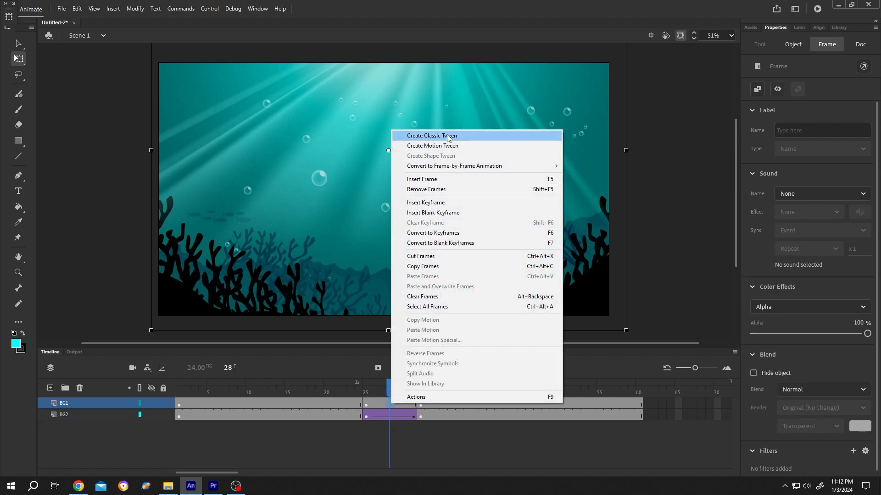
{"action": "left_click", "coordinate": [432, 135]}
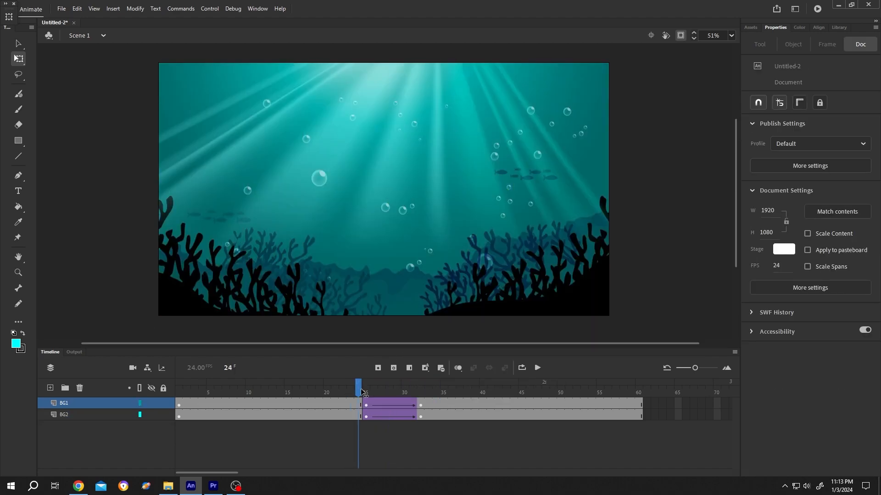